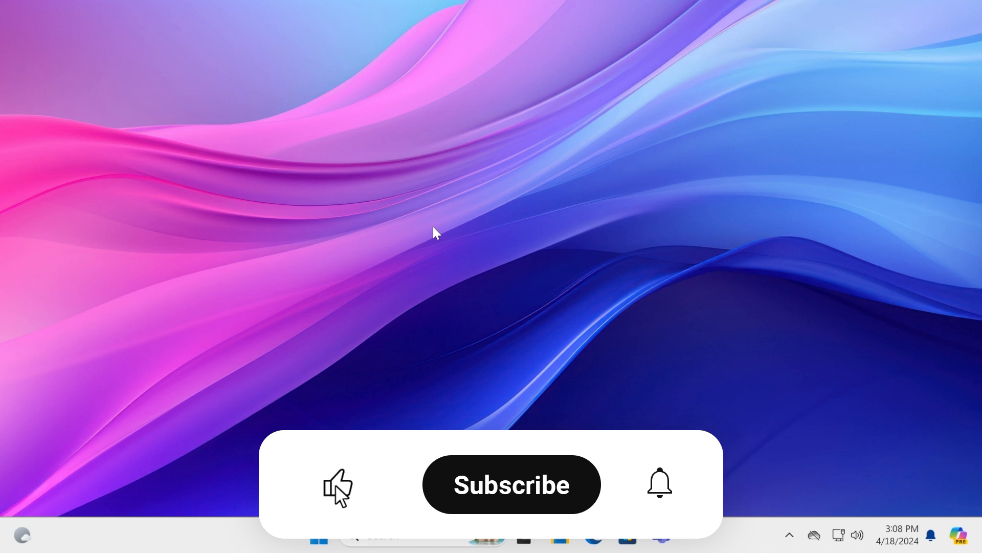
Search Netflix for 'star trek' and pick the UK London-Streaming VPN server
click(510, 484)
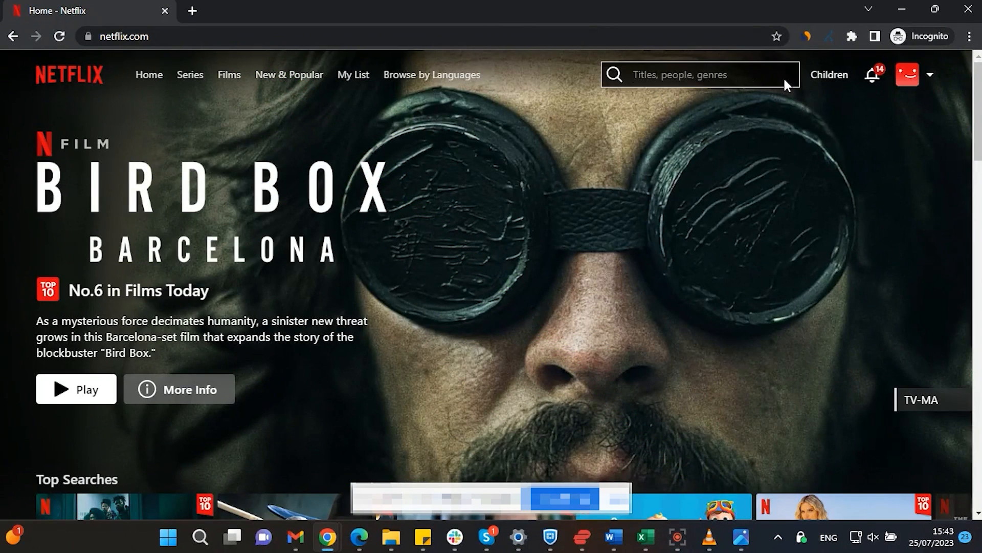
text(star trek)
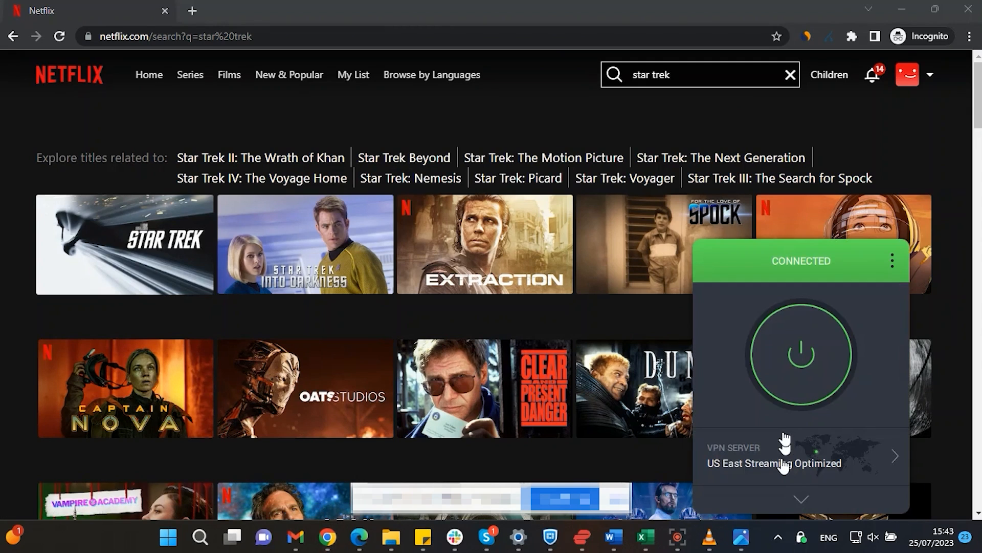
click(800, 456)
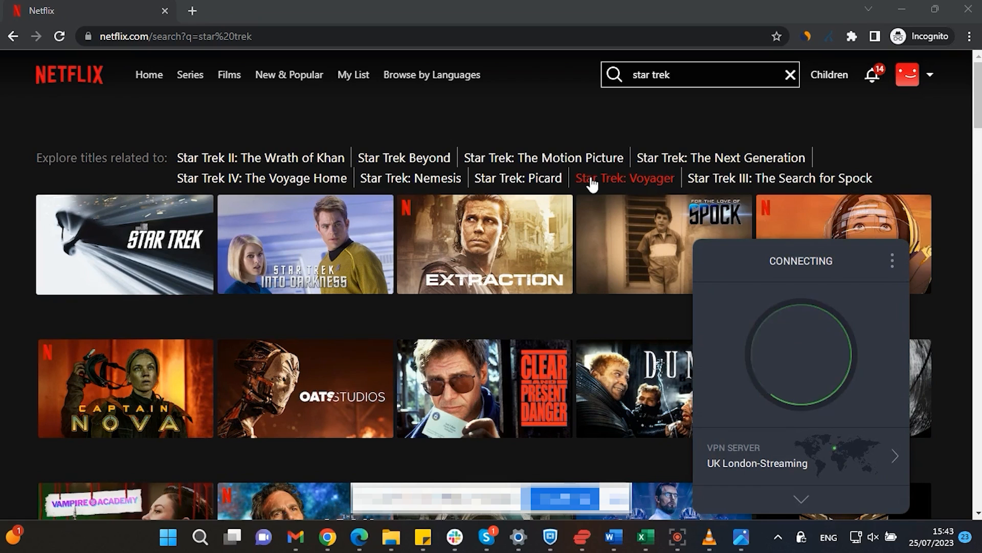
mouse_move(589, 139)
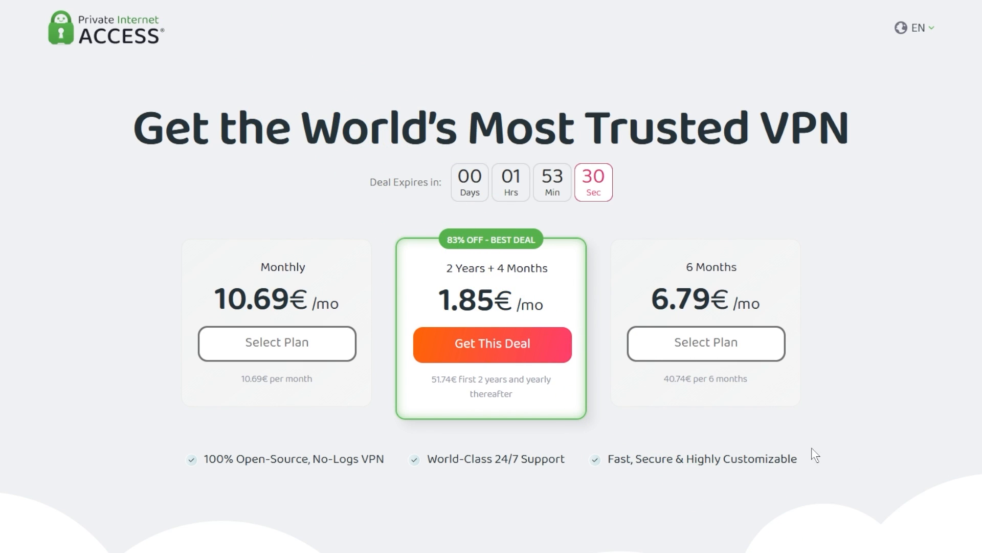
mouse_move(564, 383)
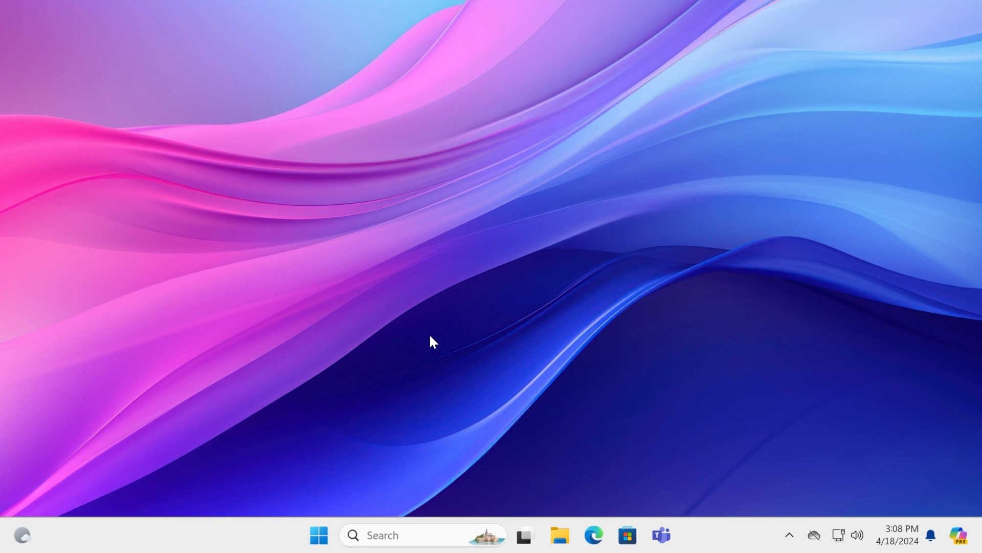
View the PIA Monthly, 2 Years + 4 Months and 6 Months plan prices
click(678, 534)
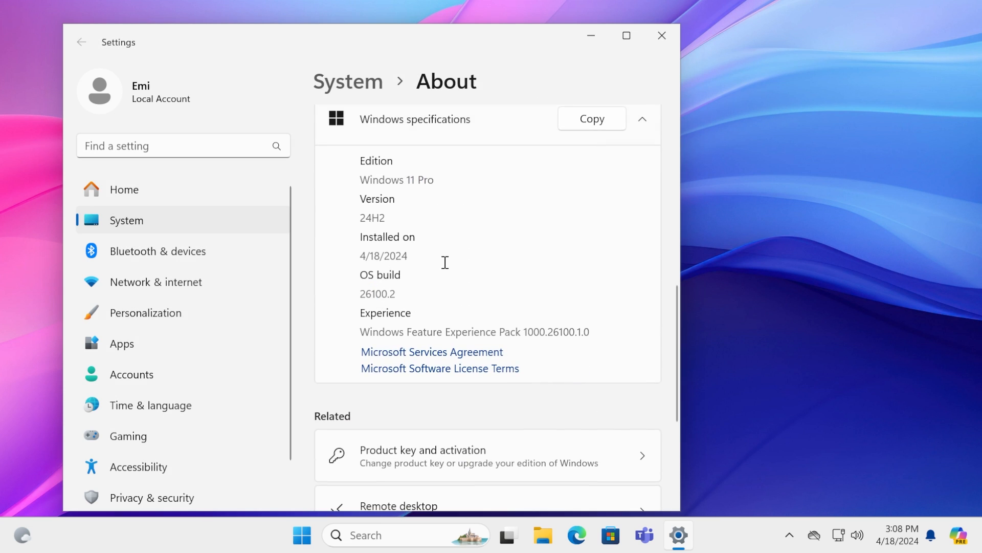
mouse_move(522, 295)
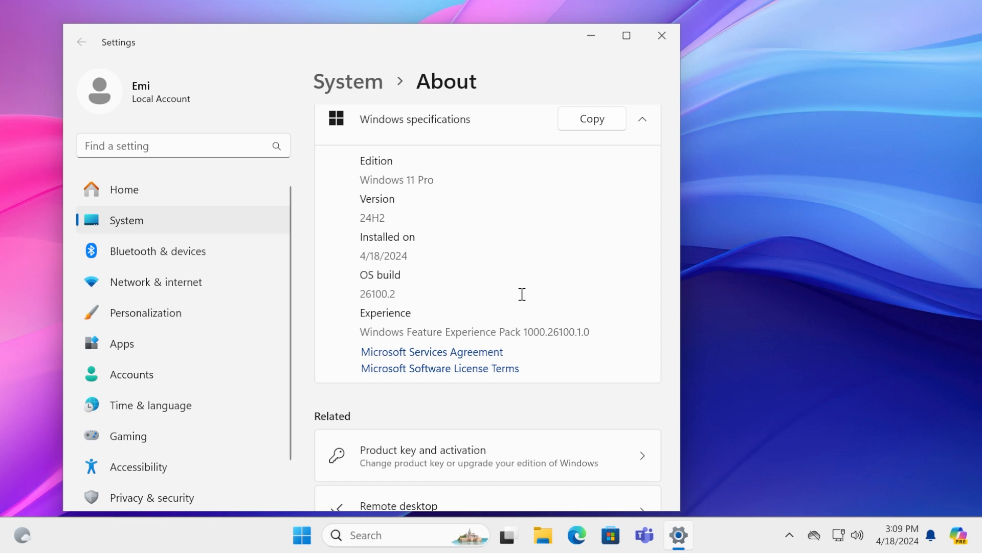
Show the About page with Windows 11 Pro, version 24H2, OS build 26100.2
click(662, 35)
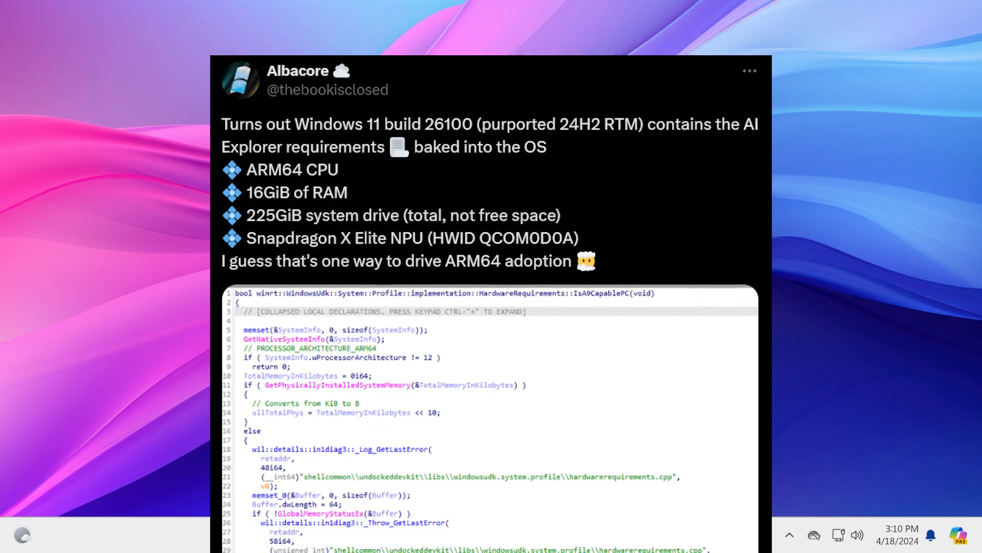
Scroll through the tweet's code screenshot listing AI Explorer hardware requirements
scroll(down, 3)
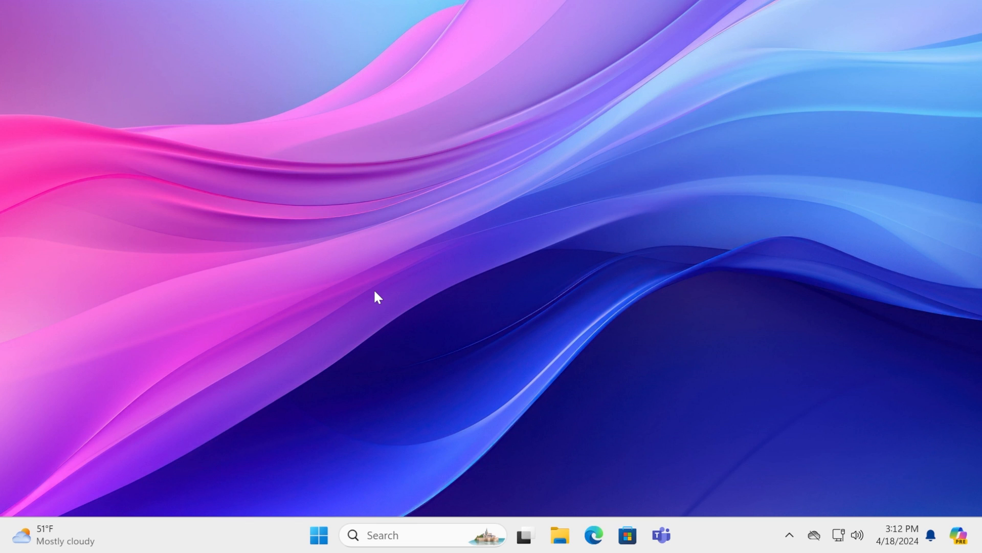
mouse_move(394, 265)
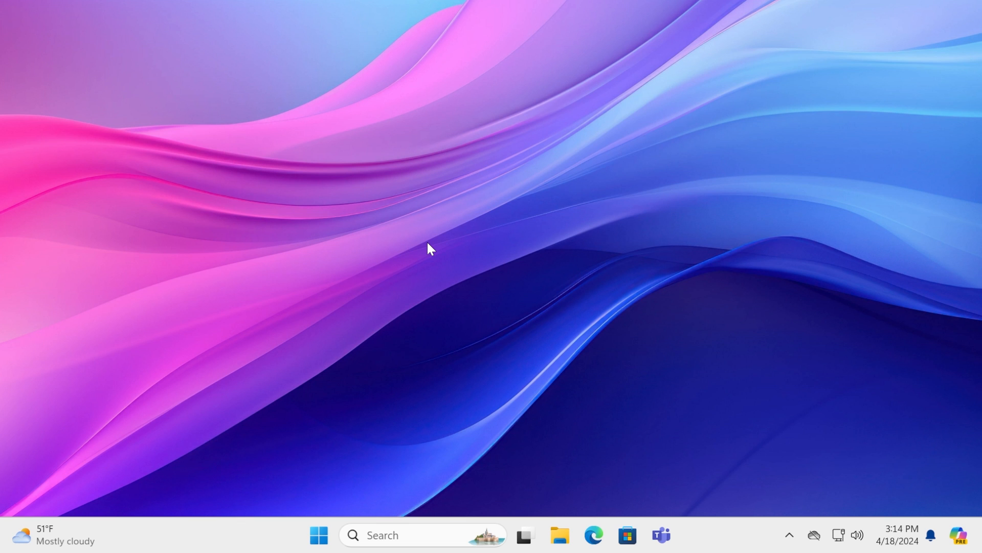
mouse_move(490, 242)
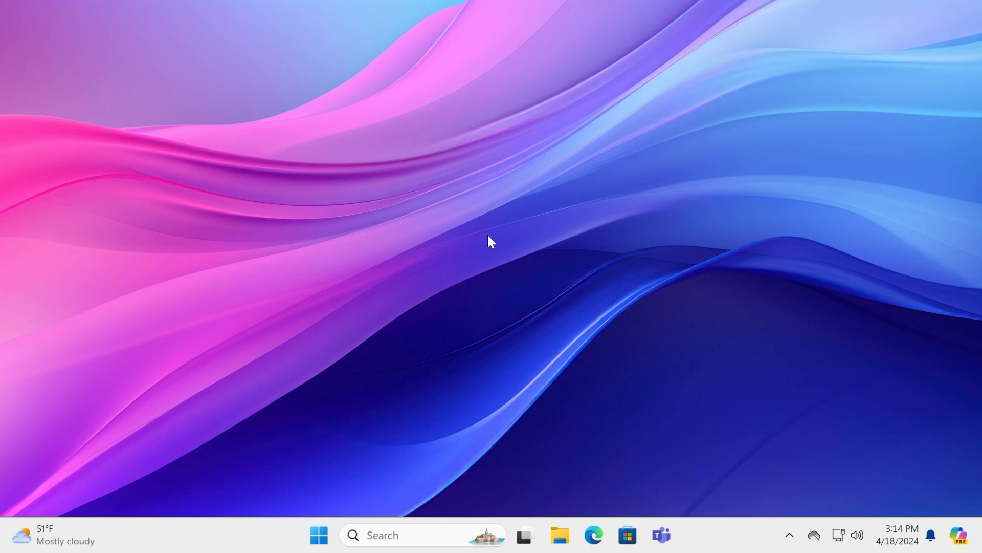
mouse_move(420, 251)
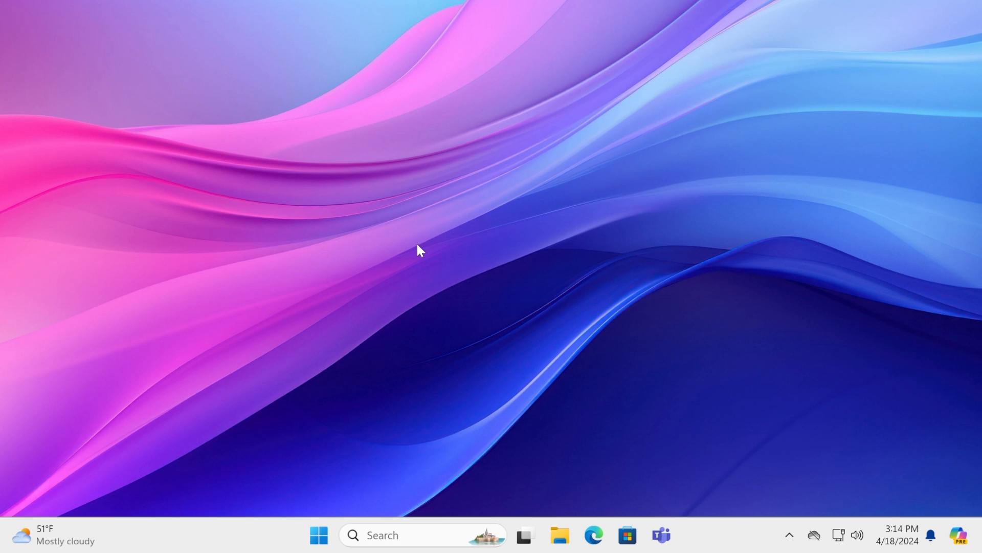
mouse_move(426, 262)
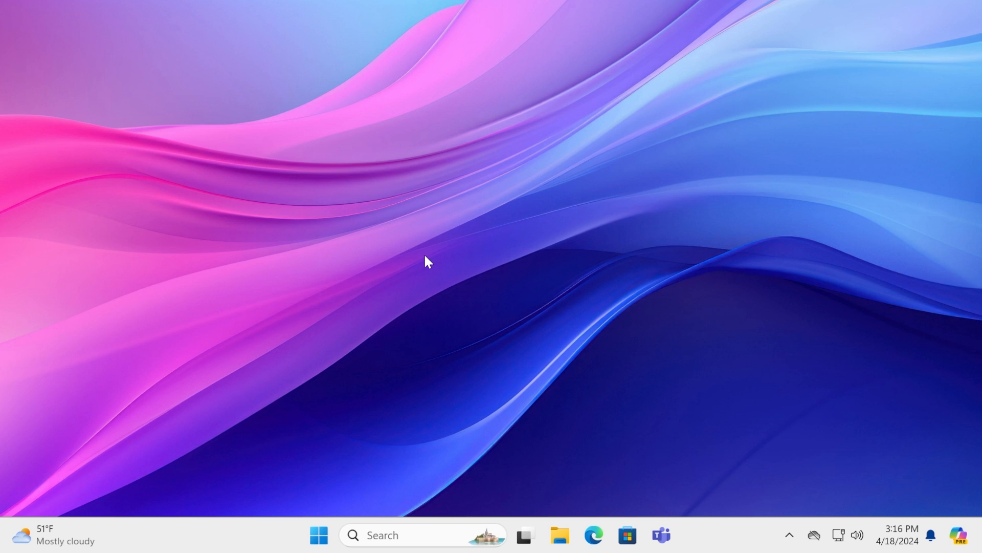
mouse_move(432, 255)
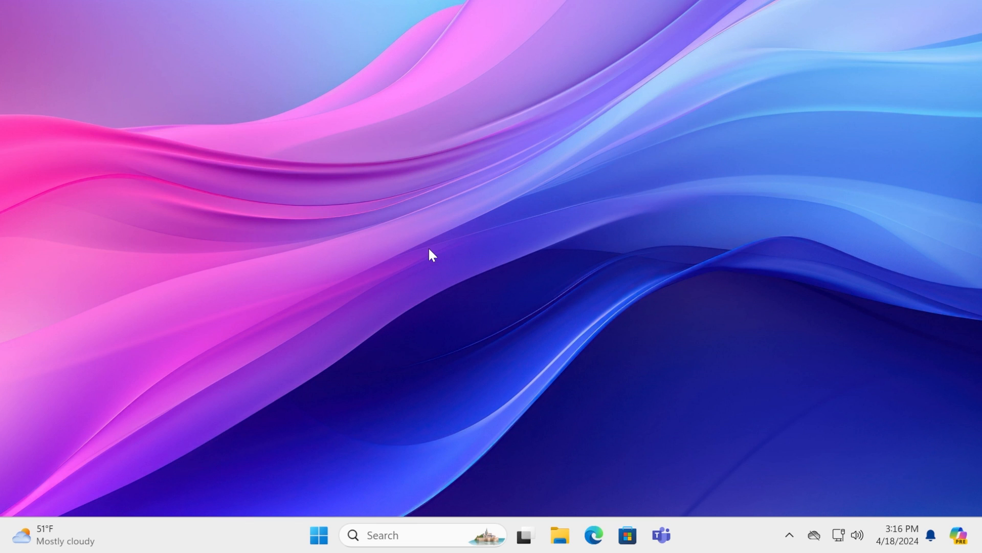
mouse_move(437, 264)
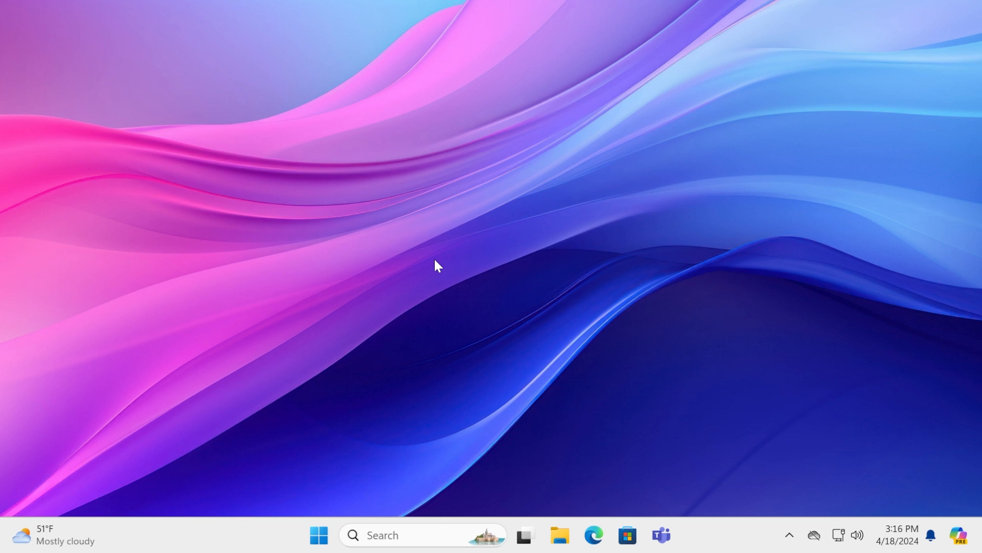
mouse_move(327, 269)
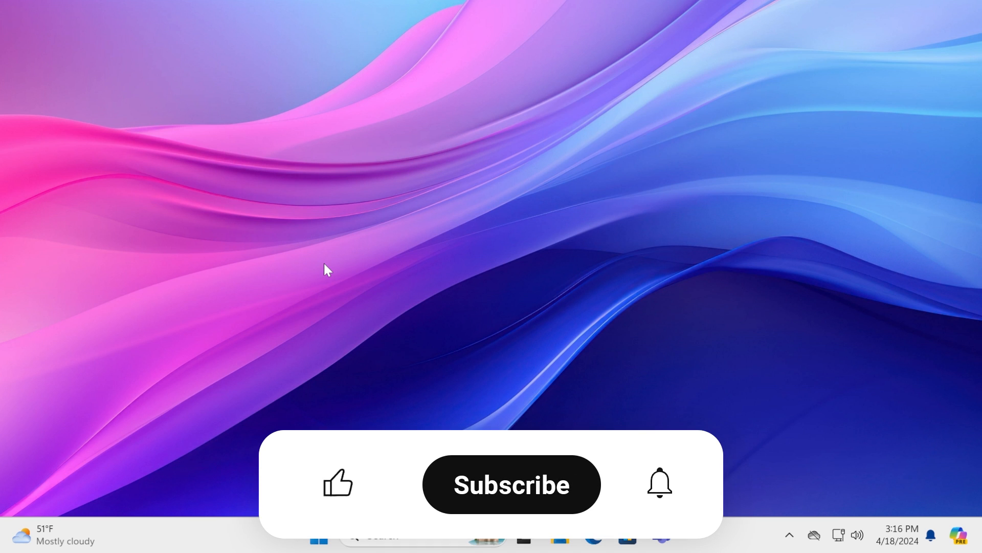
click(336, 483)
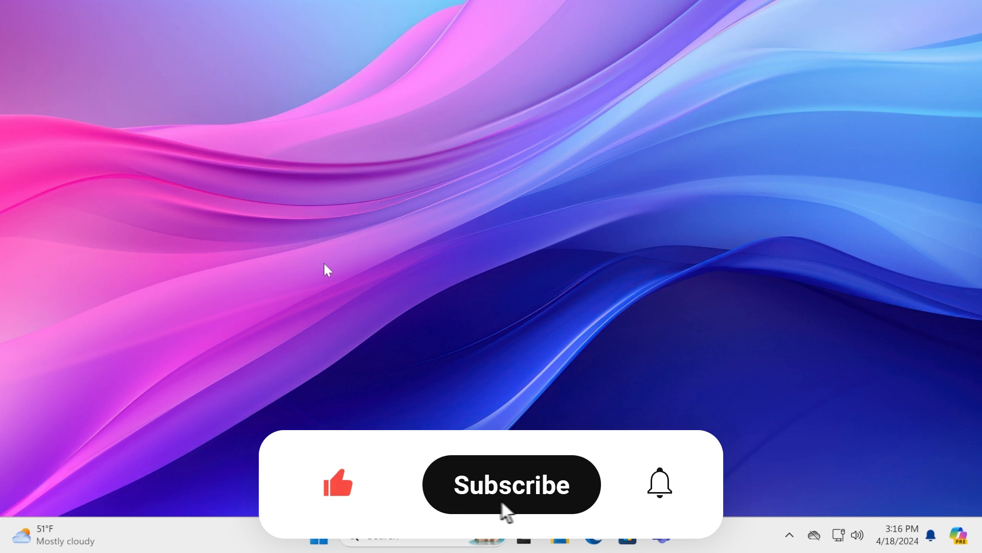
click(510, 484)
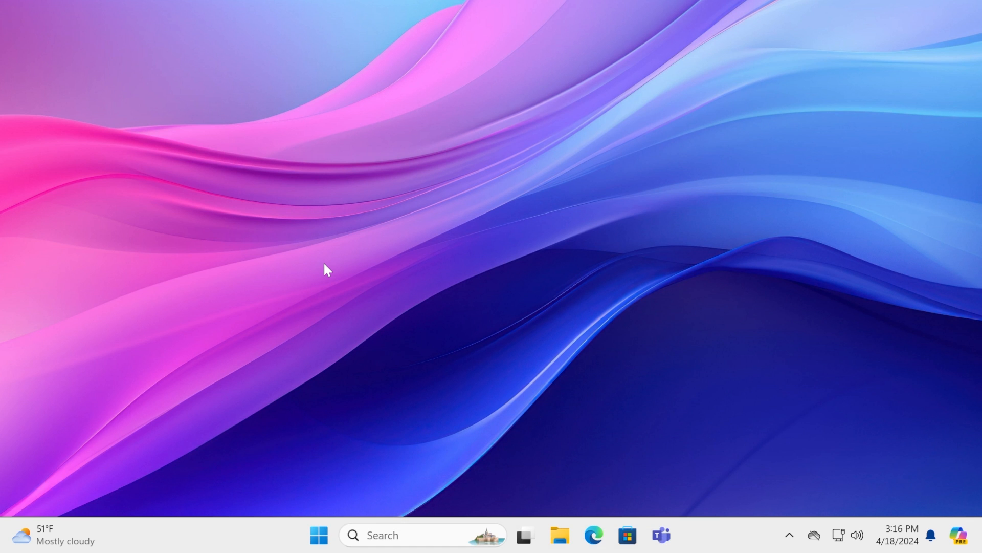
mouse_move(359, 268)
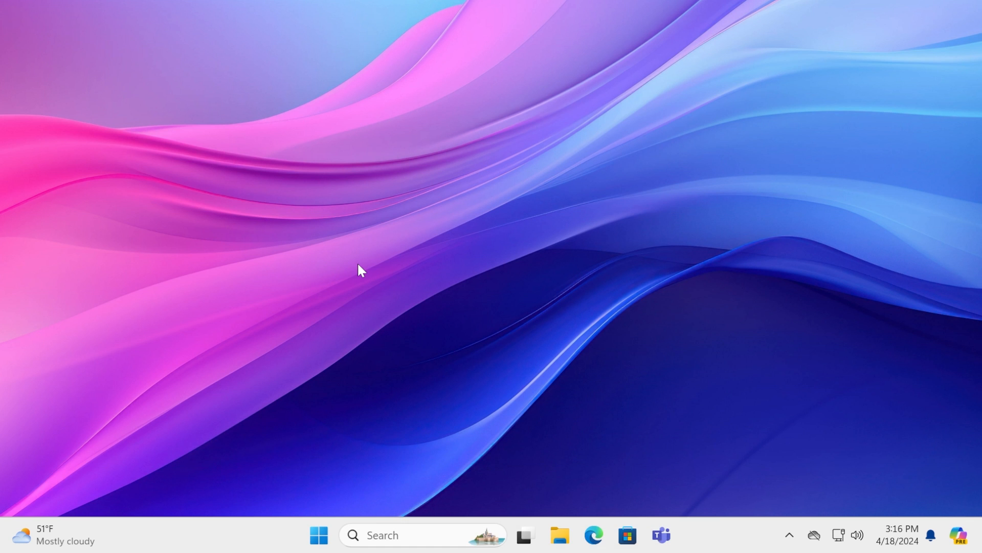